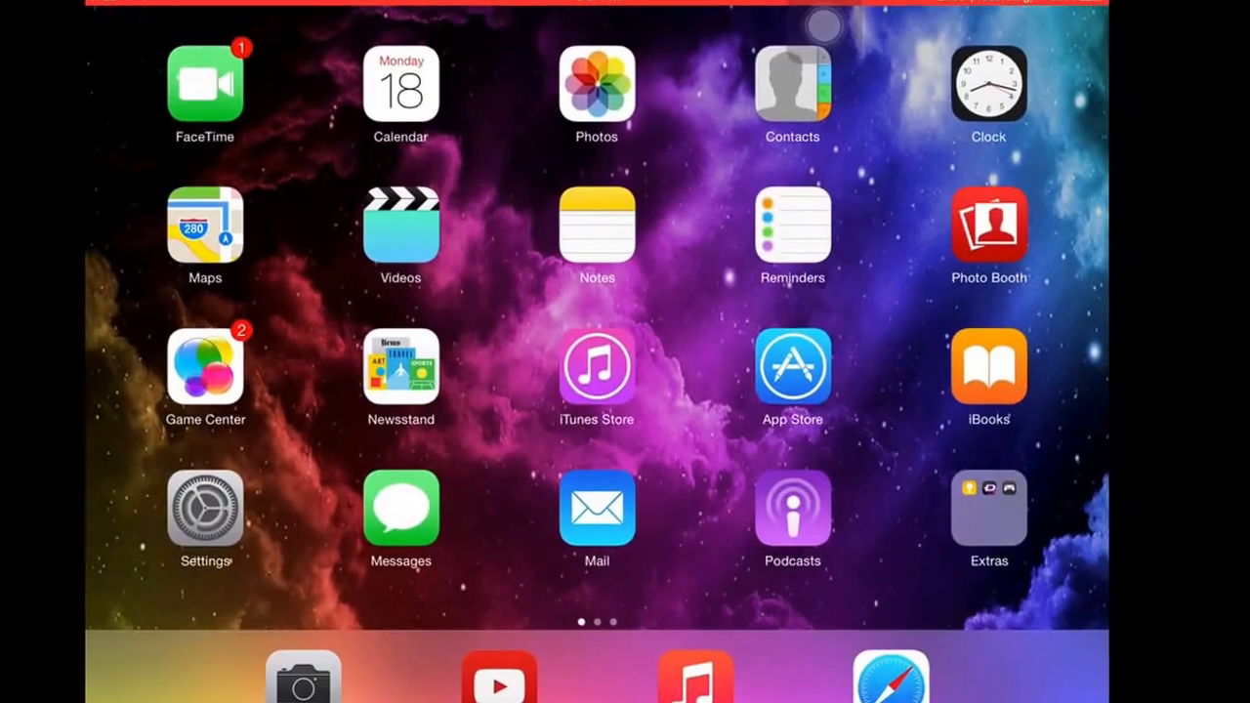
# Step: Launch Safari from the dock to begin navigating to emu4ios.net
pyautogui.click(888, 674)
pyautogui.write('emu')
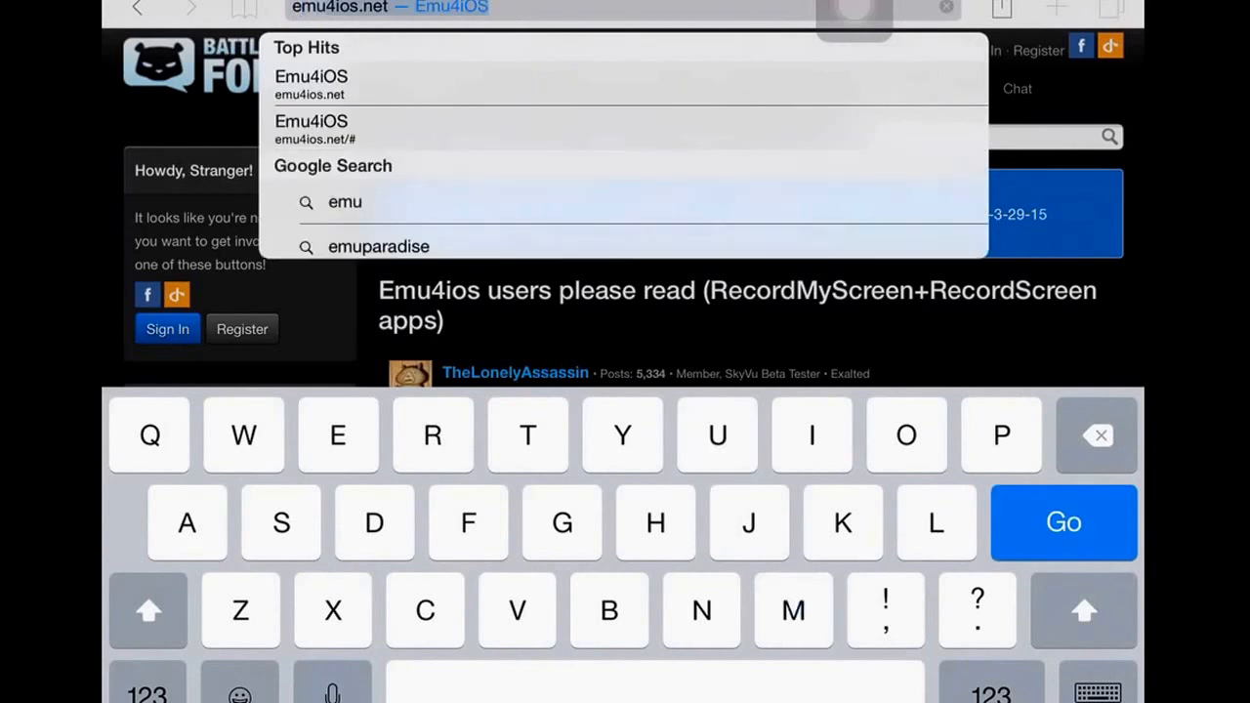
# Step: Load emu4ios.net and confirm installing the Emu4iOS Store profile
pyautogui.click(147, 694)
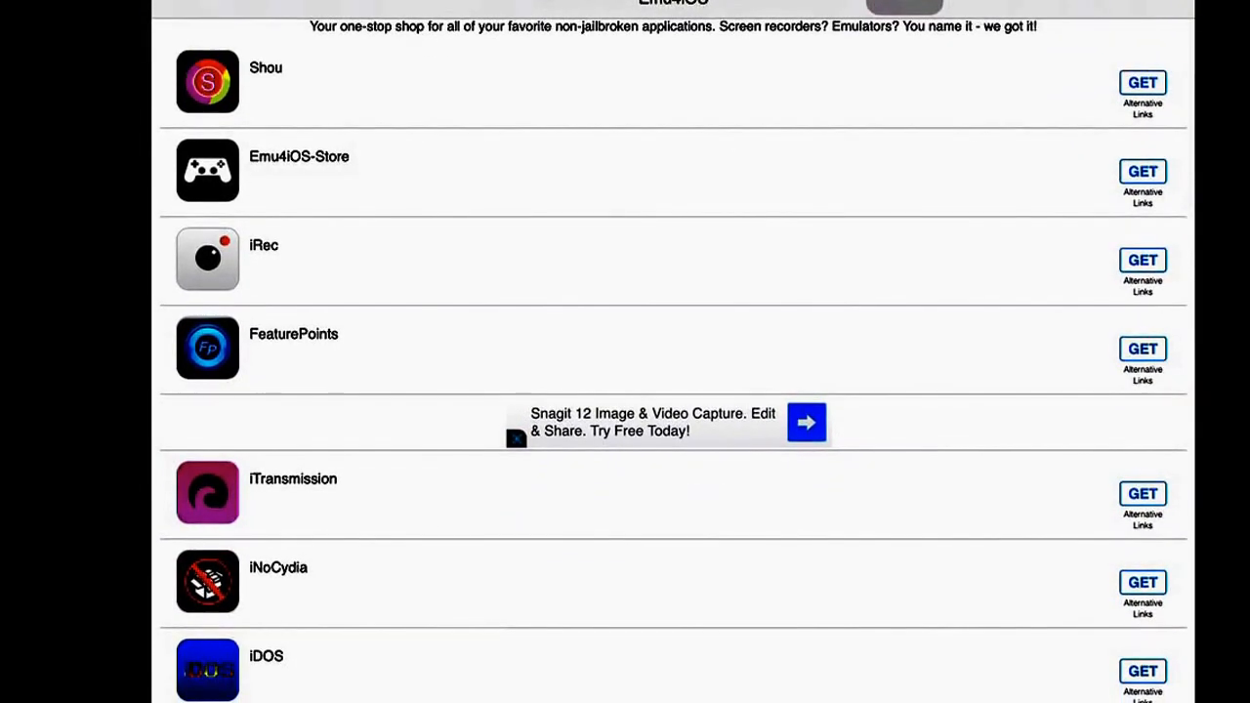
pyautogui.scroll(3)
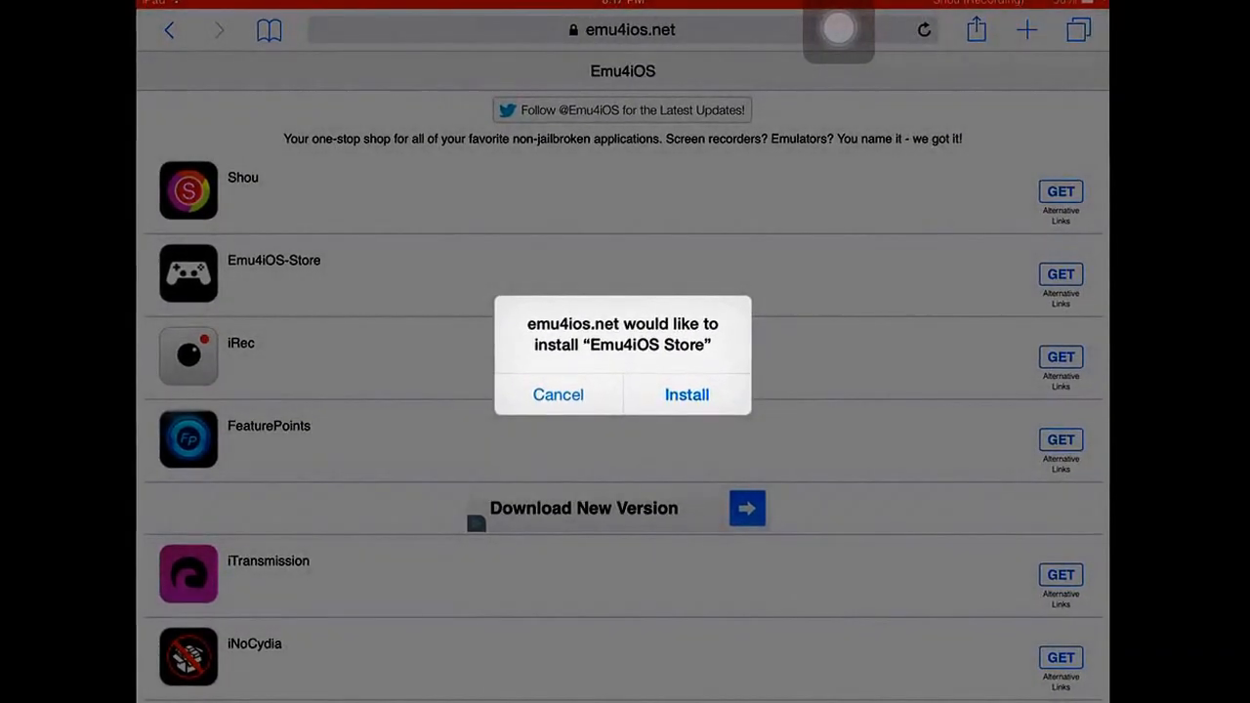
pyautogui.click(558, 394)
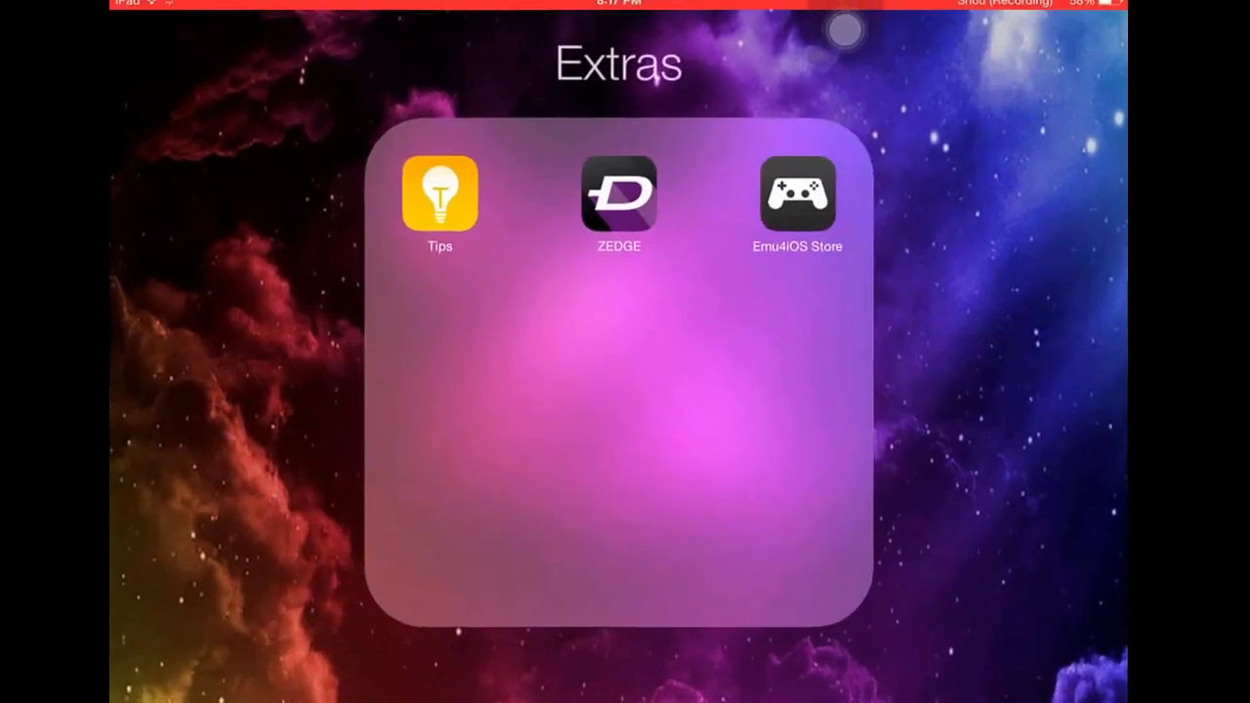
# Step: Launch Emu4iOS Store, find Shou in the list and install it
pyautogui.click(797, 193)
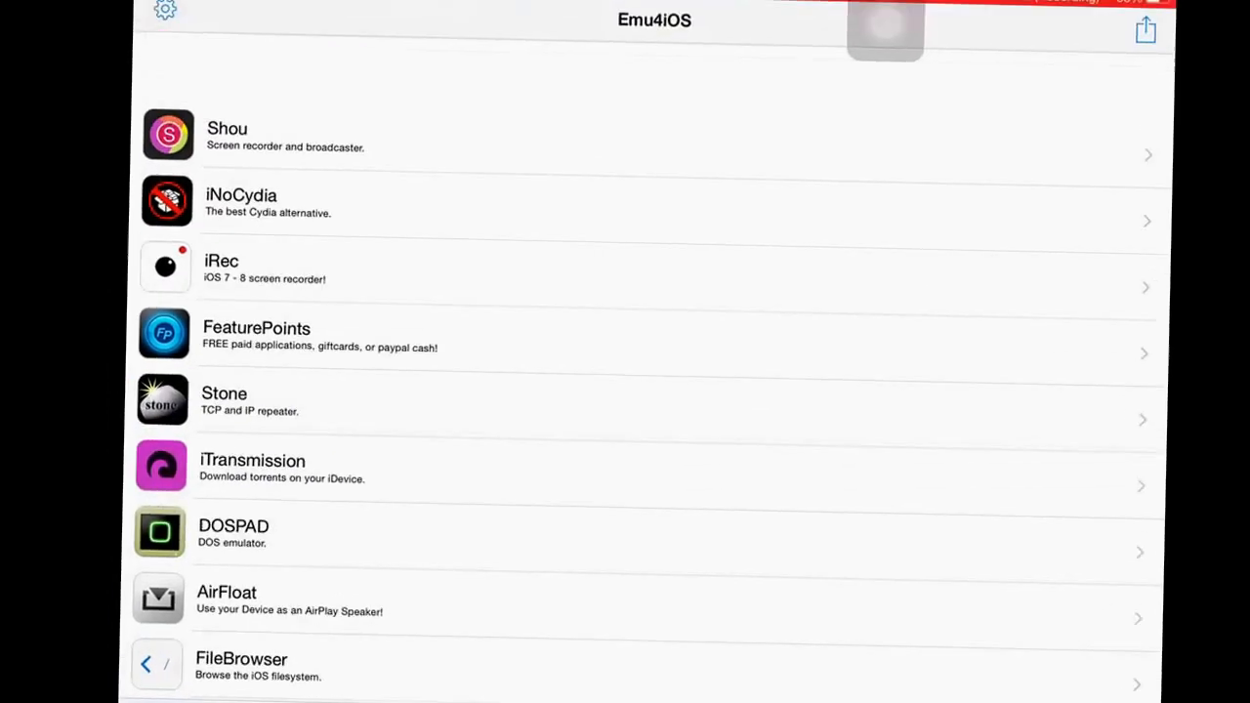
pyautogui.scroll(-3)
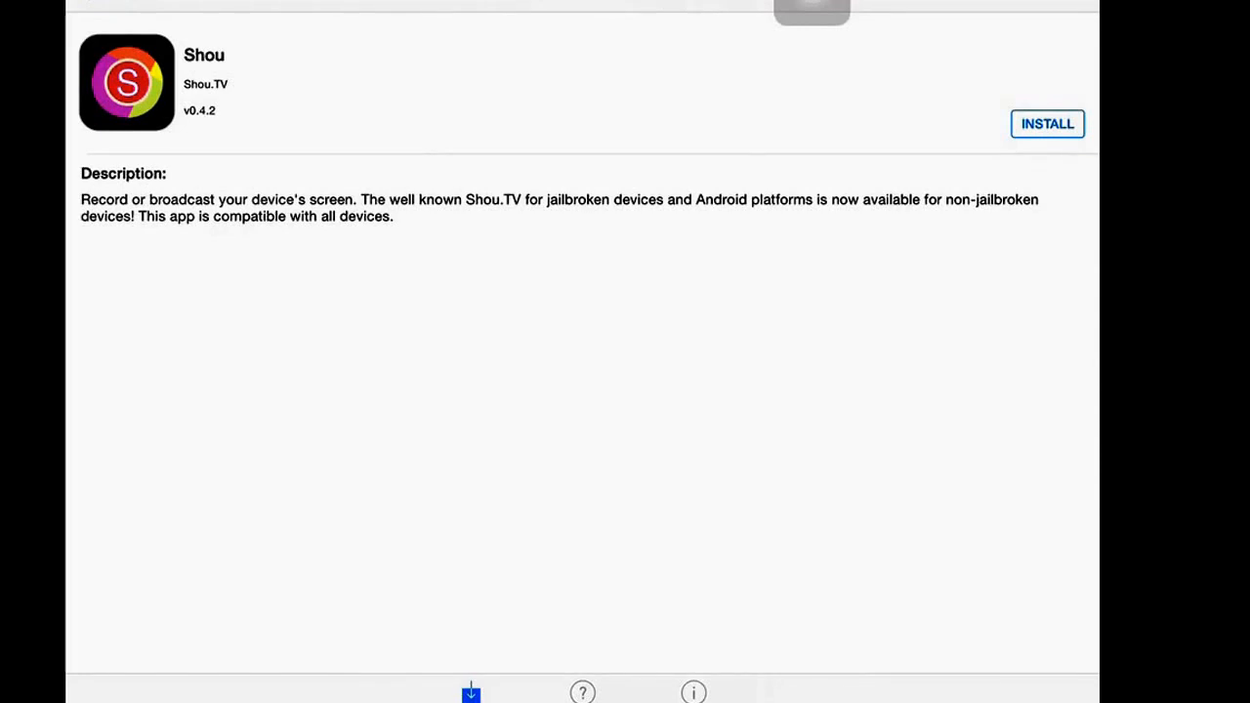
pyautogui.click(1047, 123)
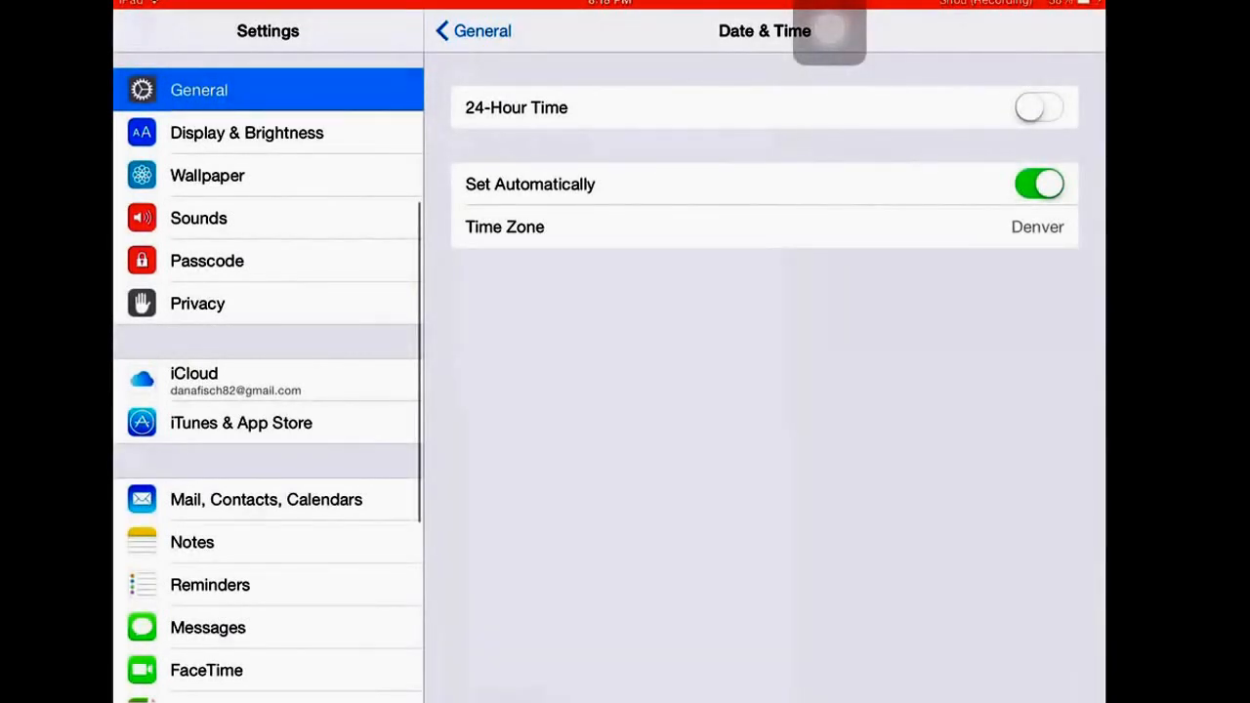
# Step: Switch off Set Automatically for date and time, then return to the Home Screen
pyautogui.click(1039, 184)
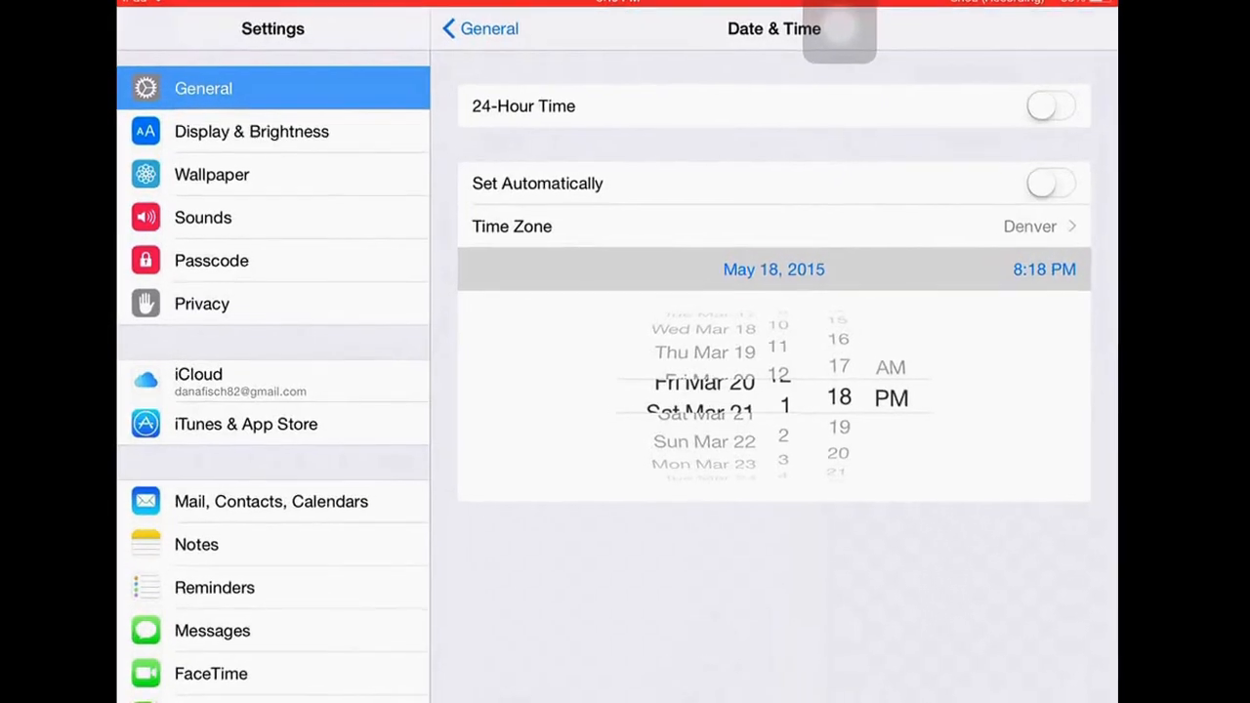
pyautogui.press('home')
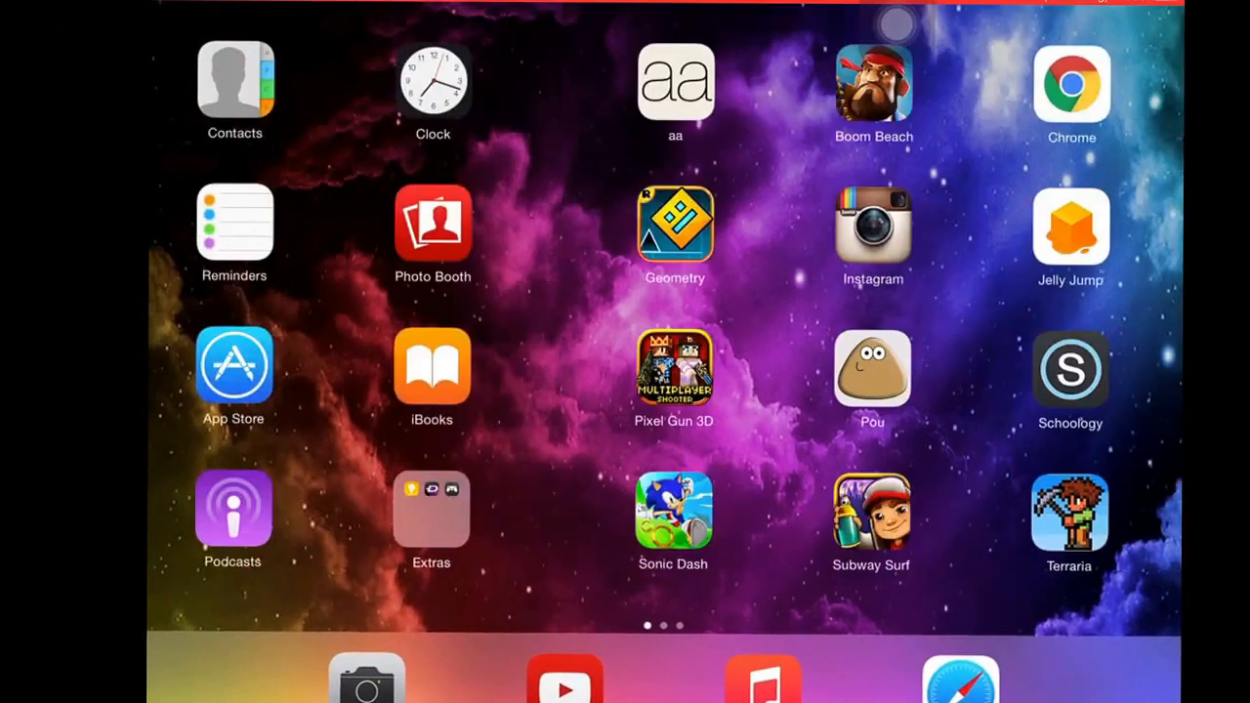
# Step: Swipe to the last Home Screen page and launch the Shou screen recorder
pyautogui.hscroll(-3)
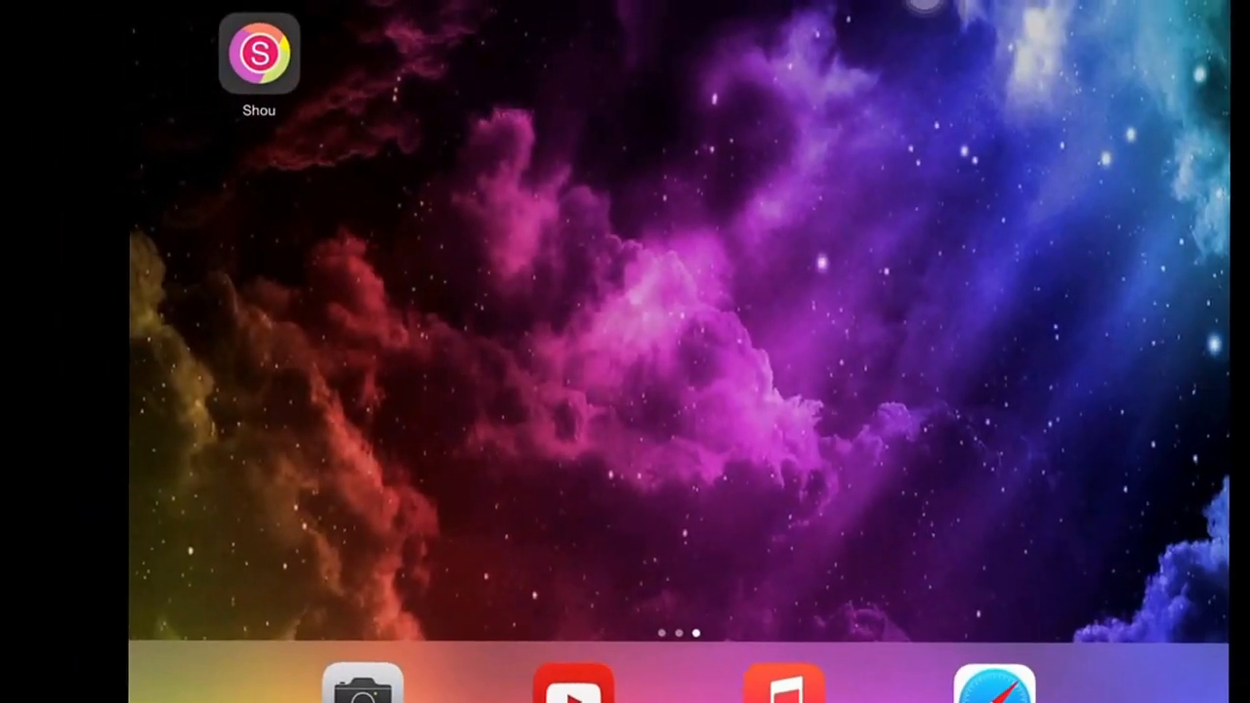
pyautogui.click(259, 53)
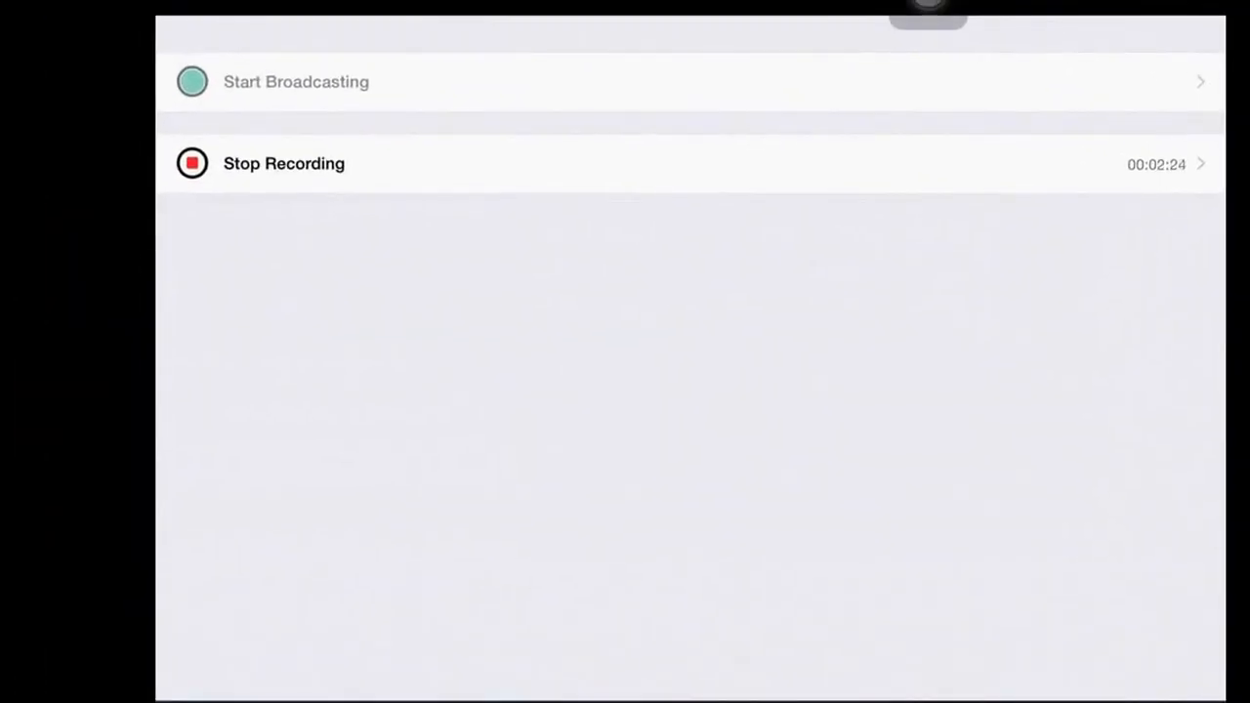